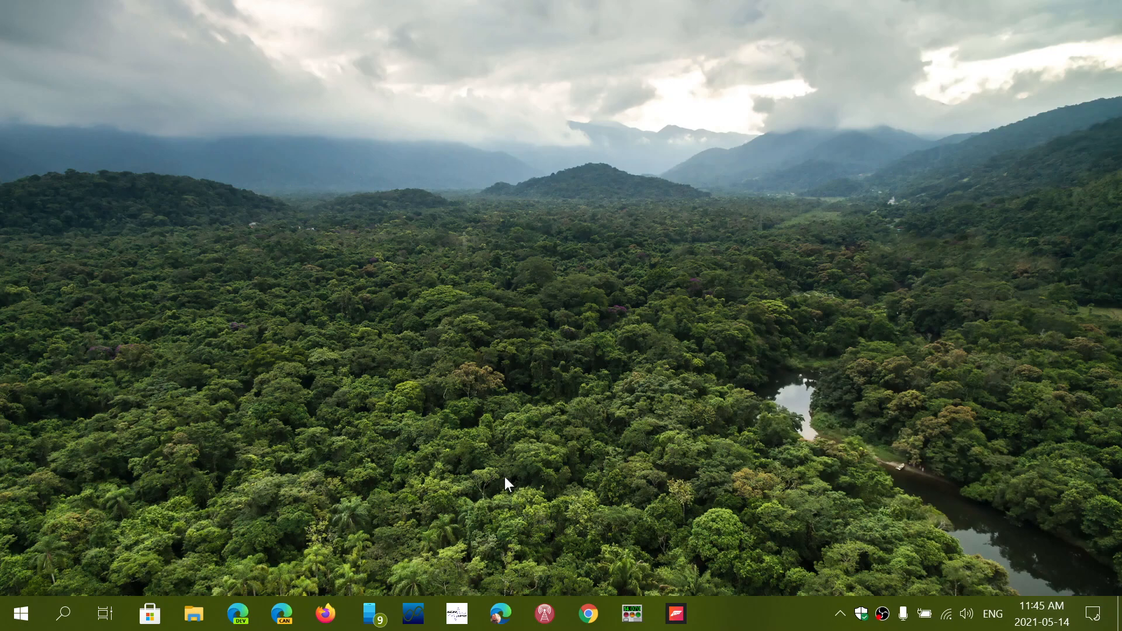
pyautogui.moveTo(433, 550)
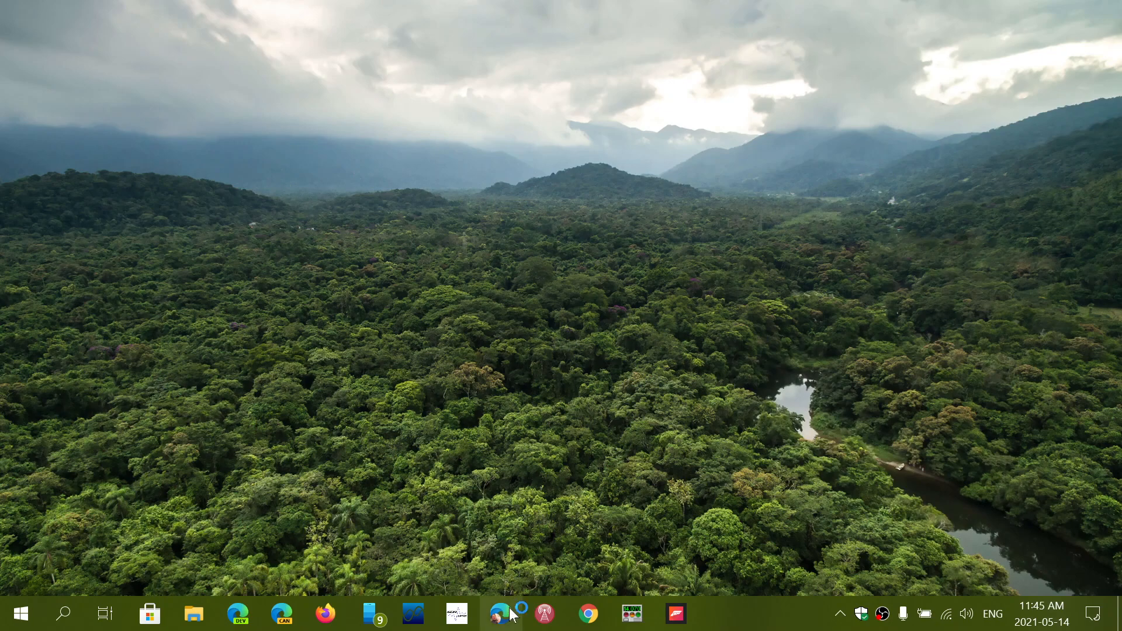
# - Launch Edge and open About Microsoft Edge from the Help and feedback menu
pyautogui.click(500, 612)
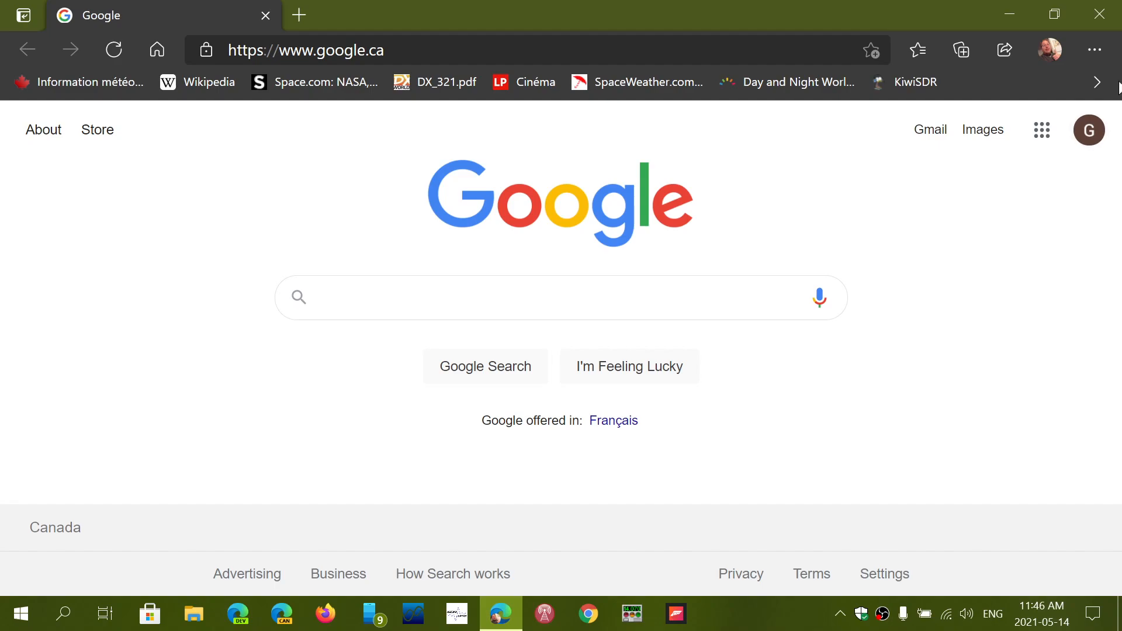
pyautogui.click(1094, 49)
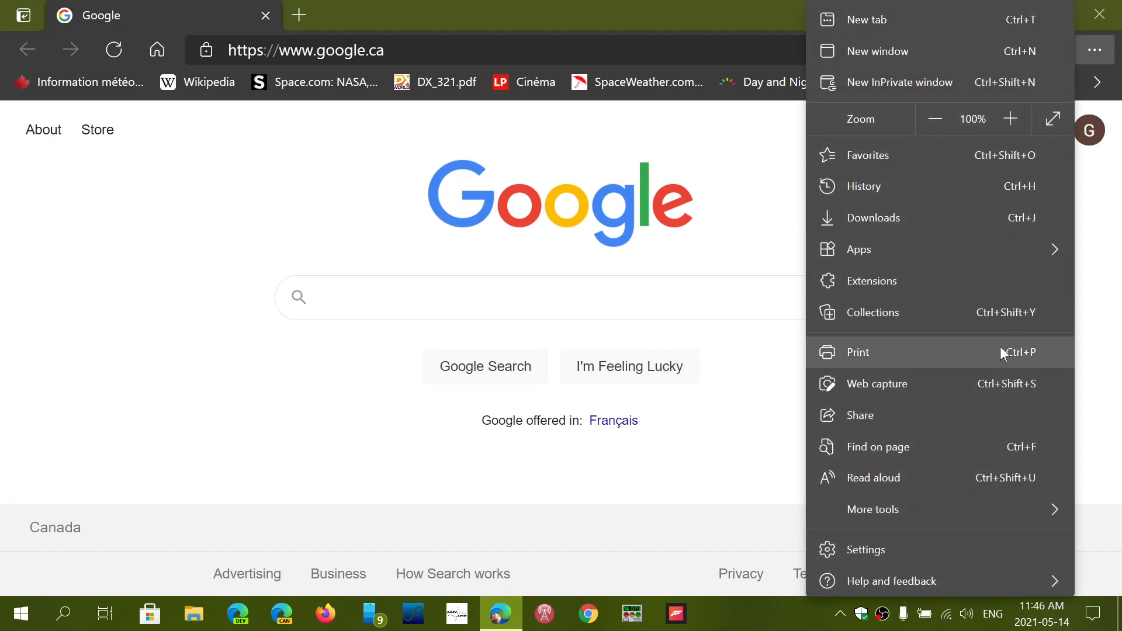
pyautogui.click(891, 582)
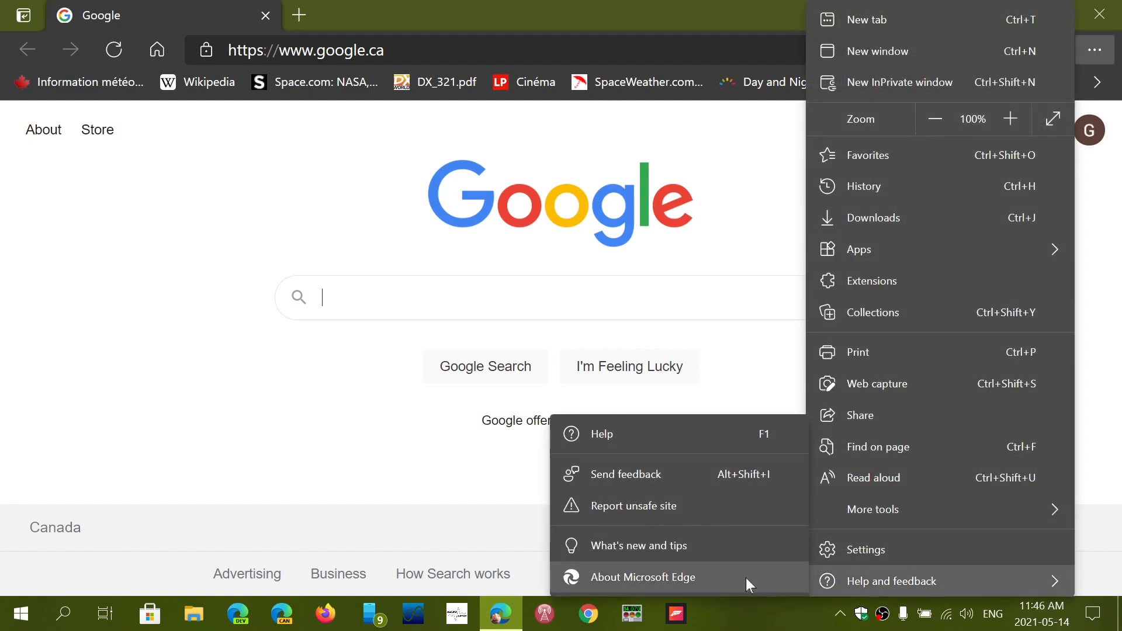
pyautogui.click(643, 576)
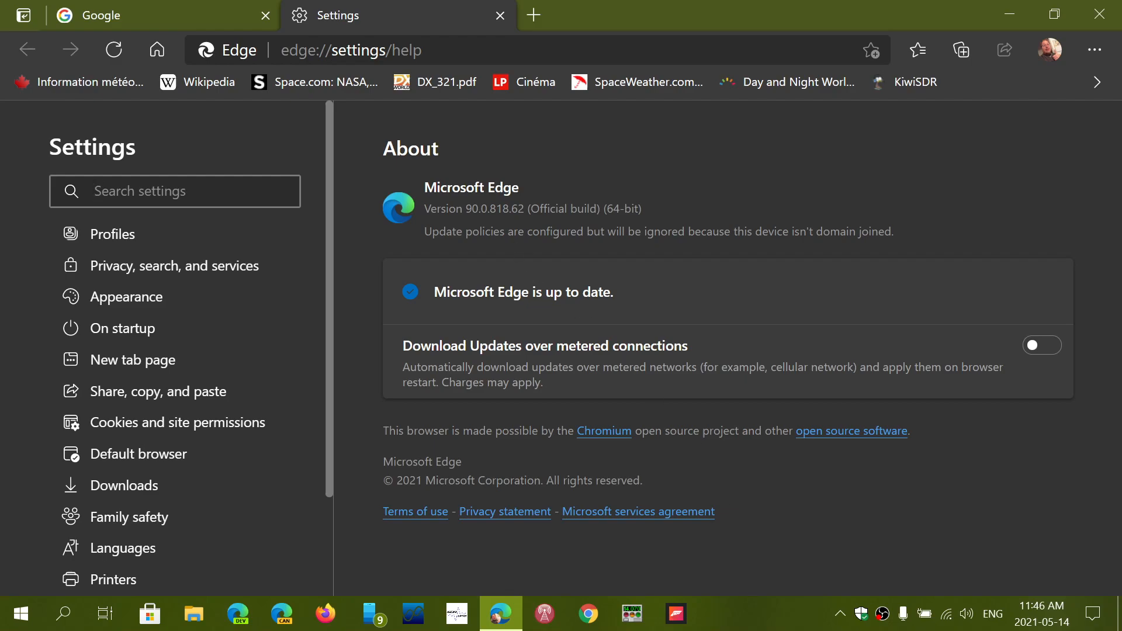
pyautogui.moveTo(739, 192)
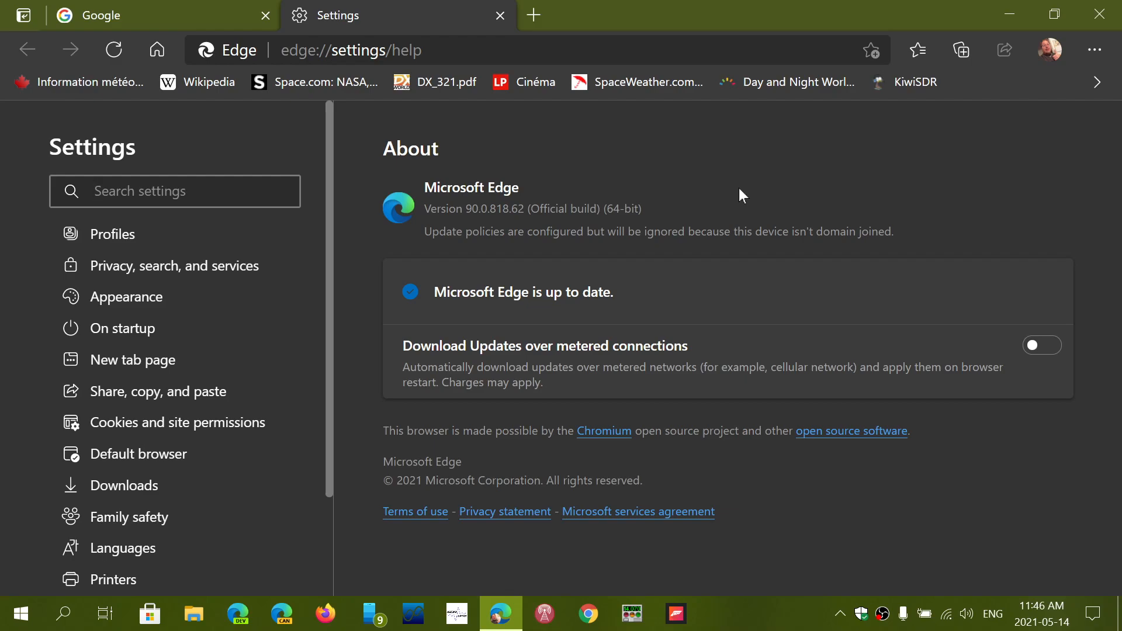
# - Confirm version 90.0.818.62 is up to date, then close the Settings tab
pyautogui.click(164, 191)
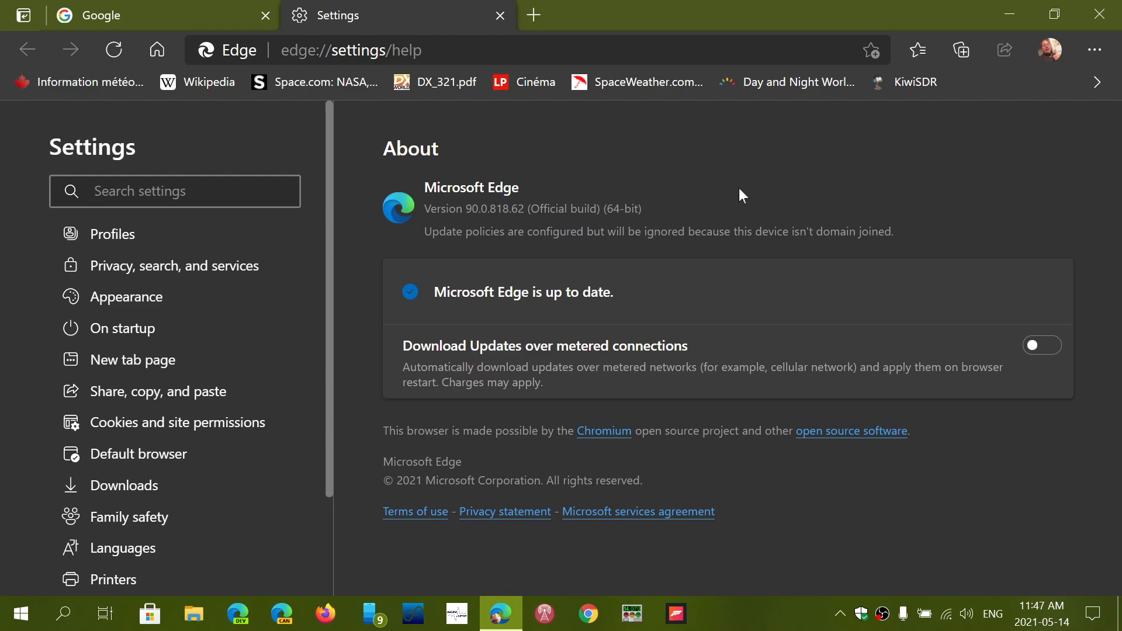
pyautogui.click(175, 191)
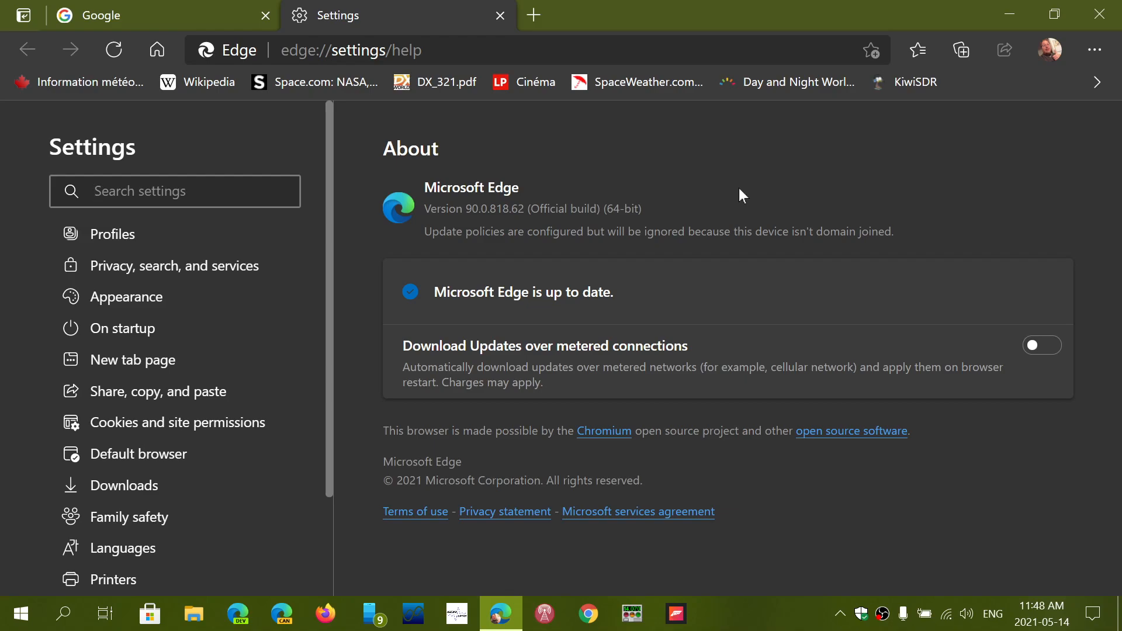
pyautogui.moveTo(499, 16)
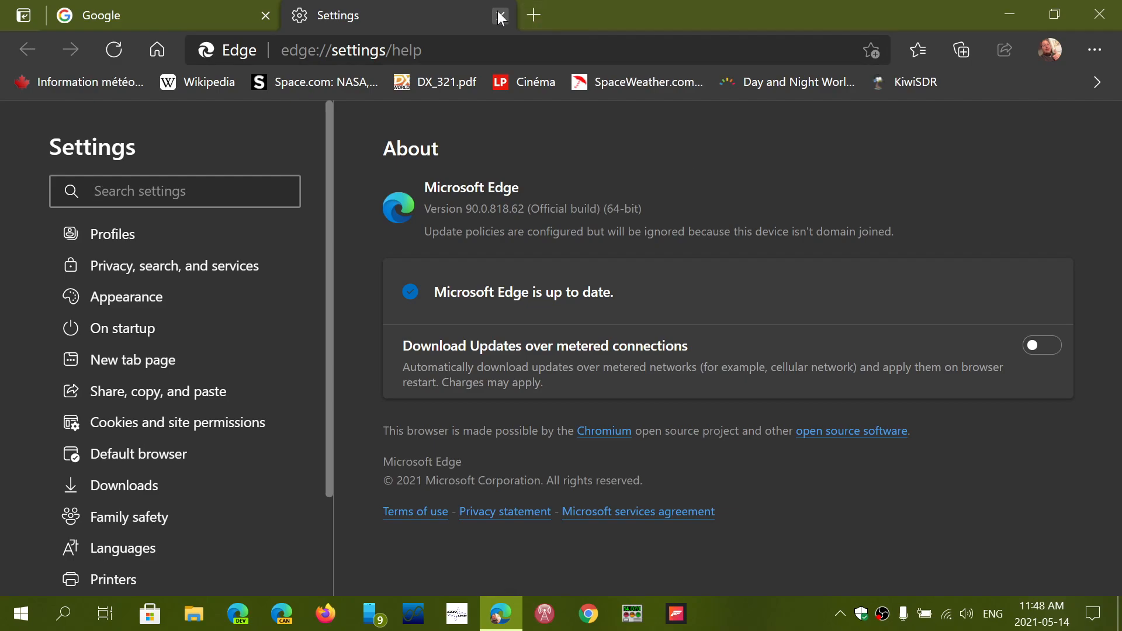
pyautogui.click(499, 15)
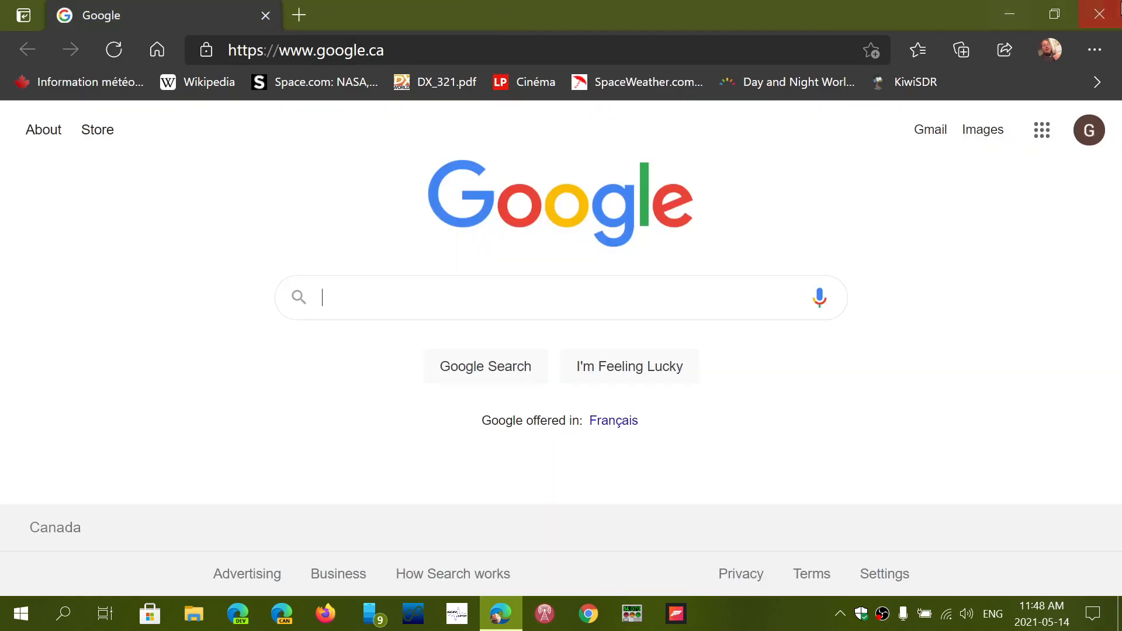